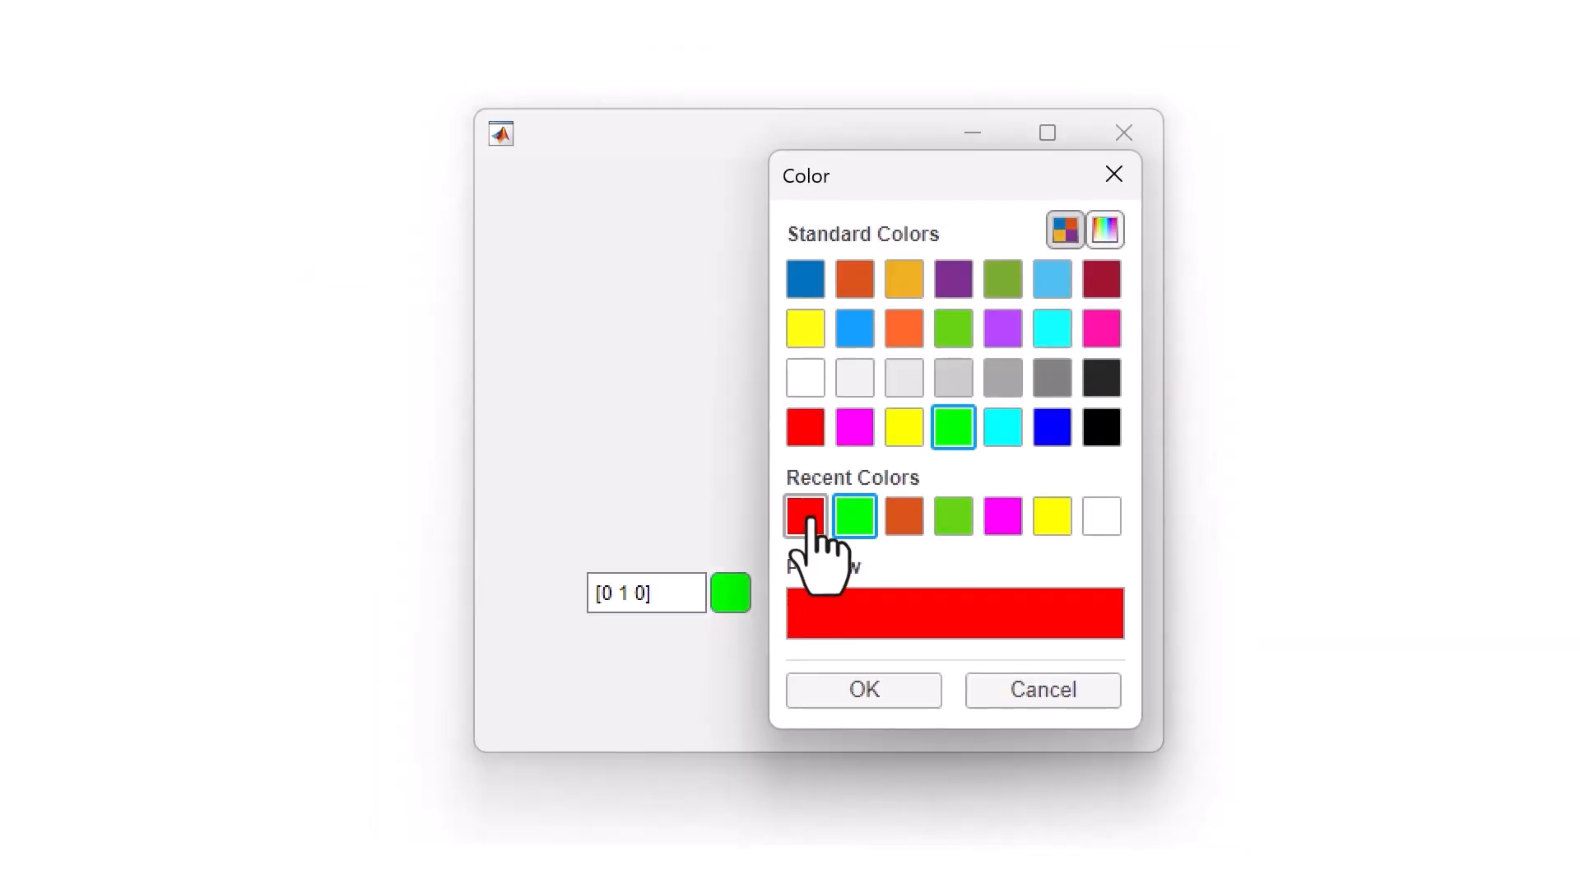
- Pick red from Recent Colors as the new colour for the green swatch
click(861, 689)
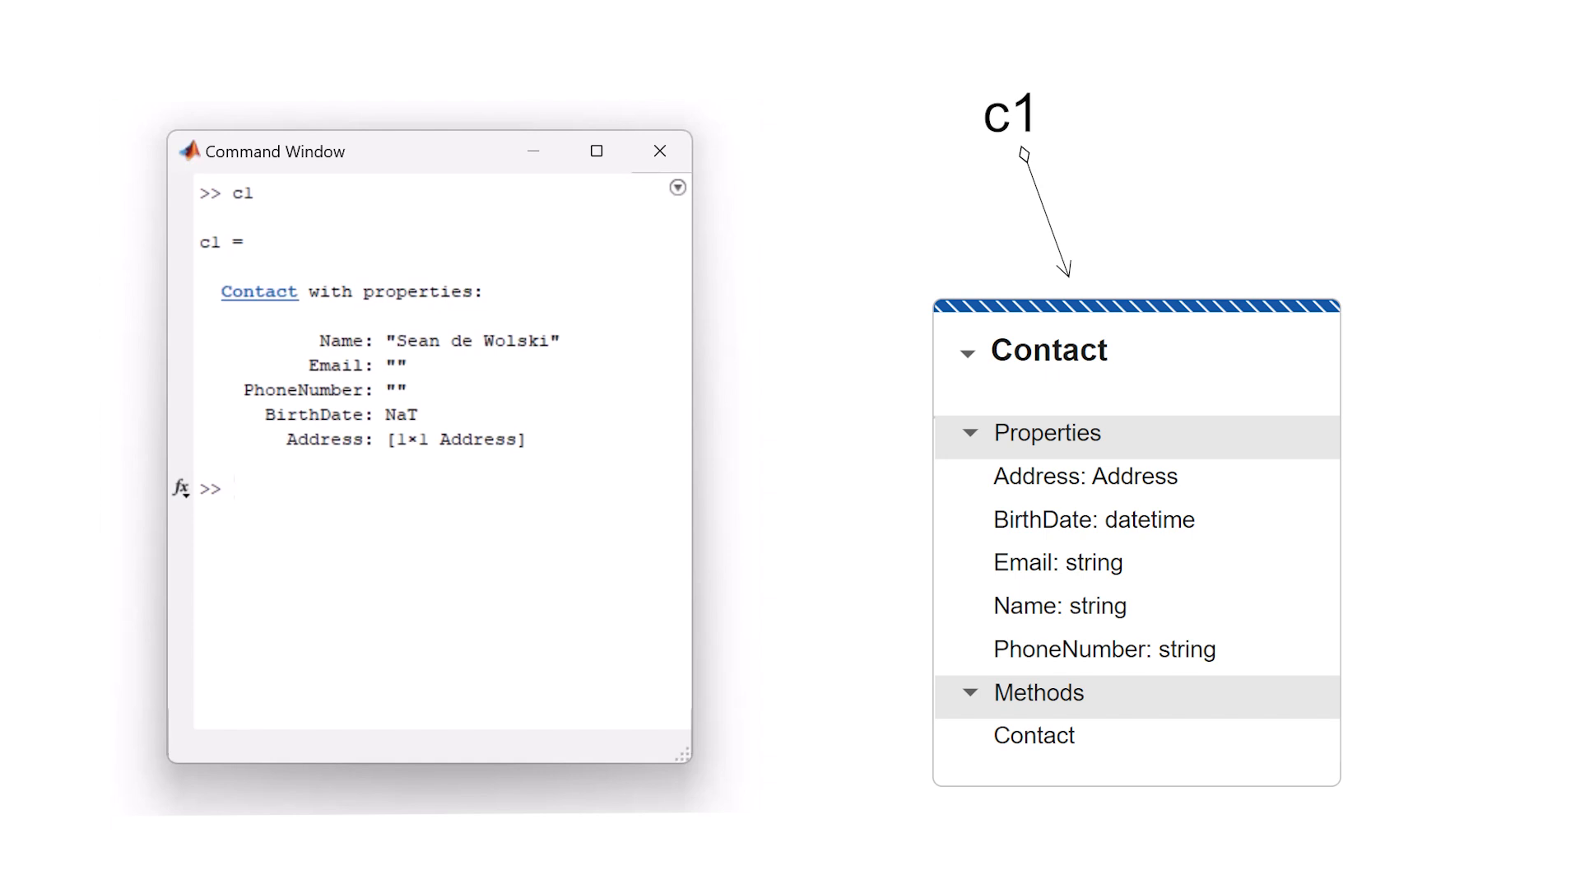
text(c2 =)
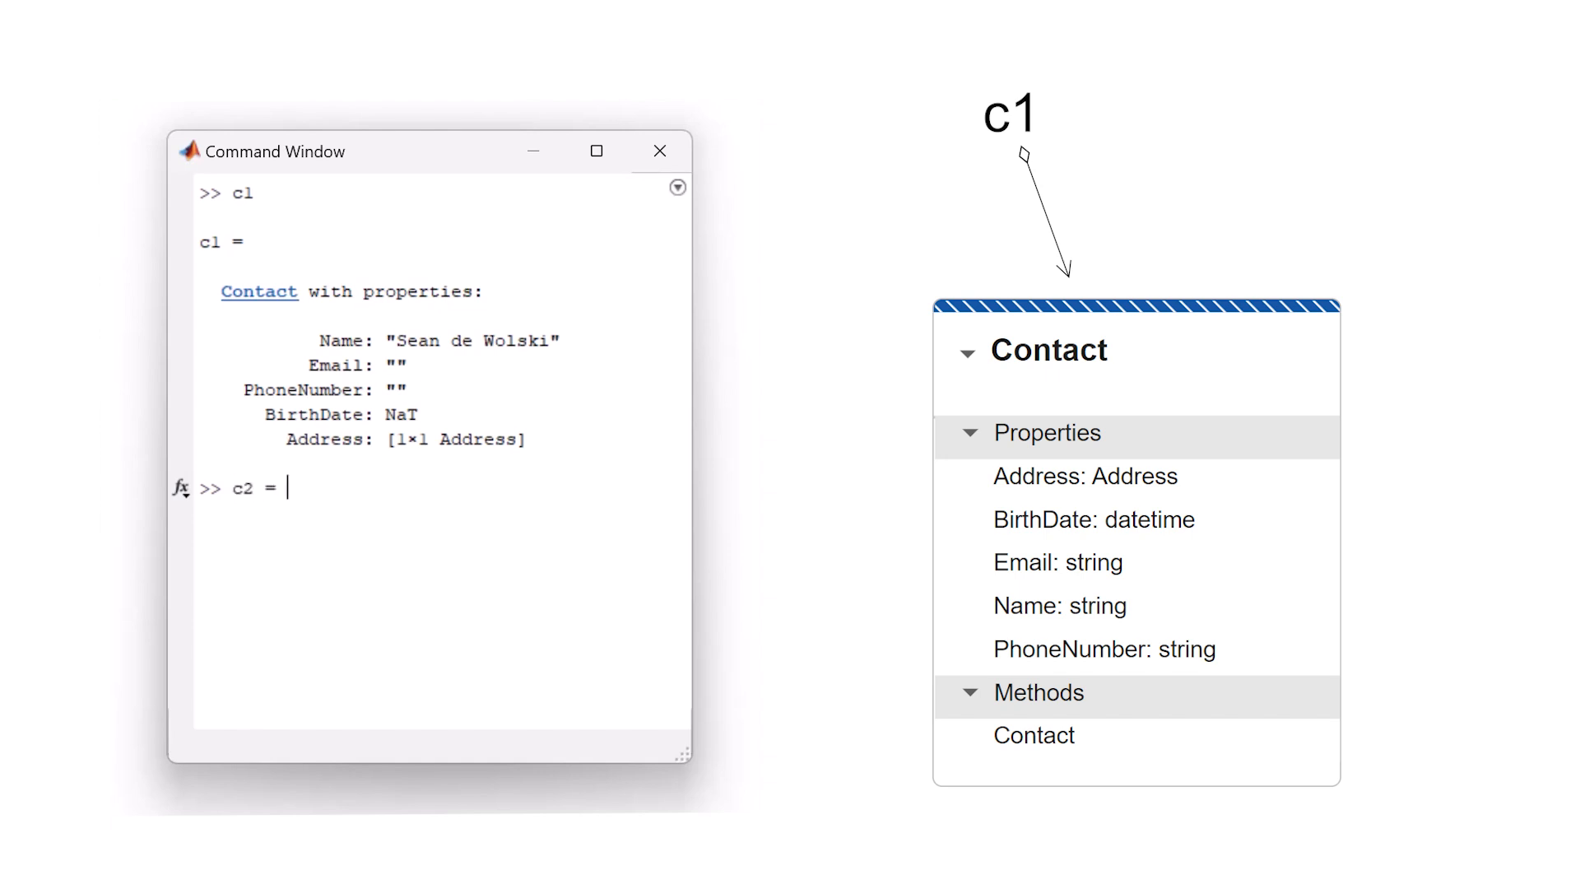
text(c2.Name = "Robyn Jackey")
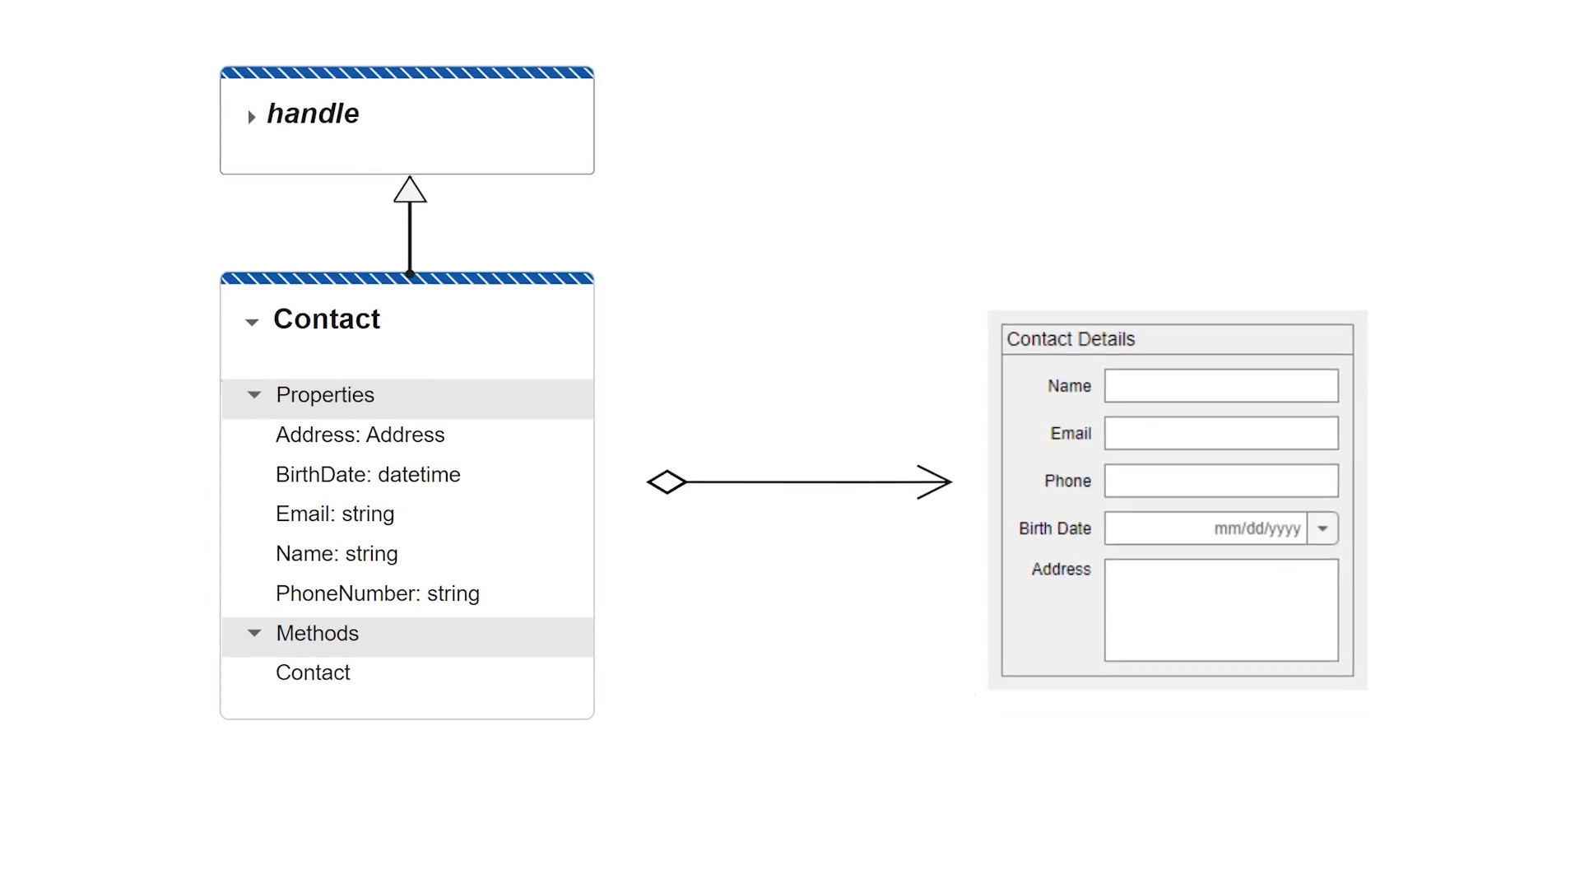
- Scroll the Command Window while creating the 300-by-300 uifigure f
scroll(down, 3)
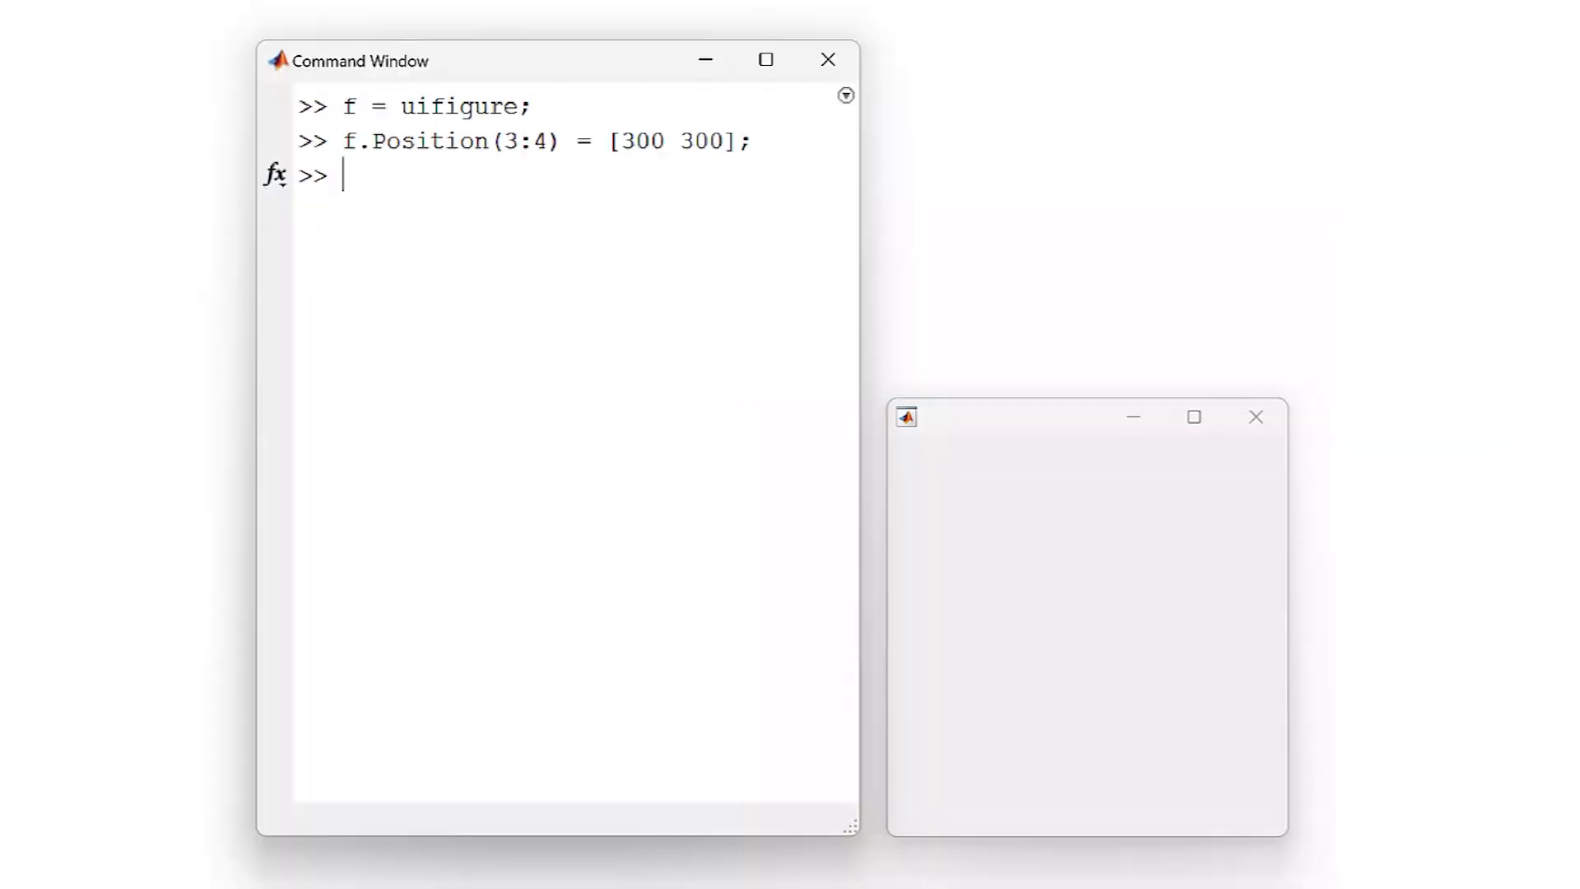
- Create a 1-by-1 uigridlayout g in figure f with white [1 1 1] background
text(g = uigridlayout)
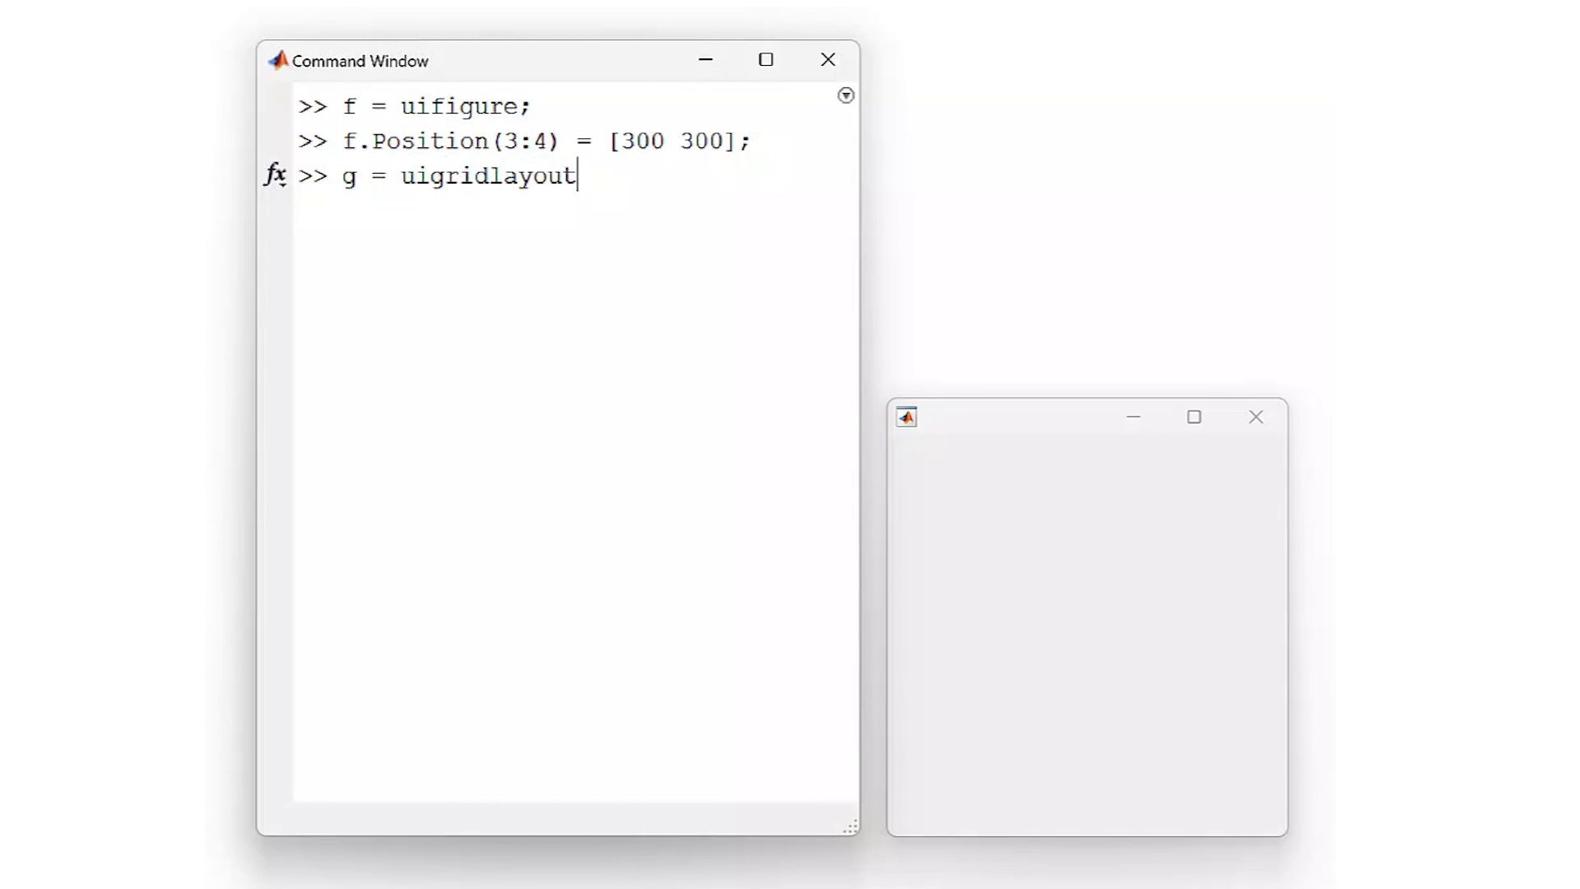
text((f,[1 1]);)
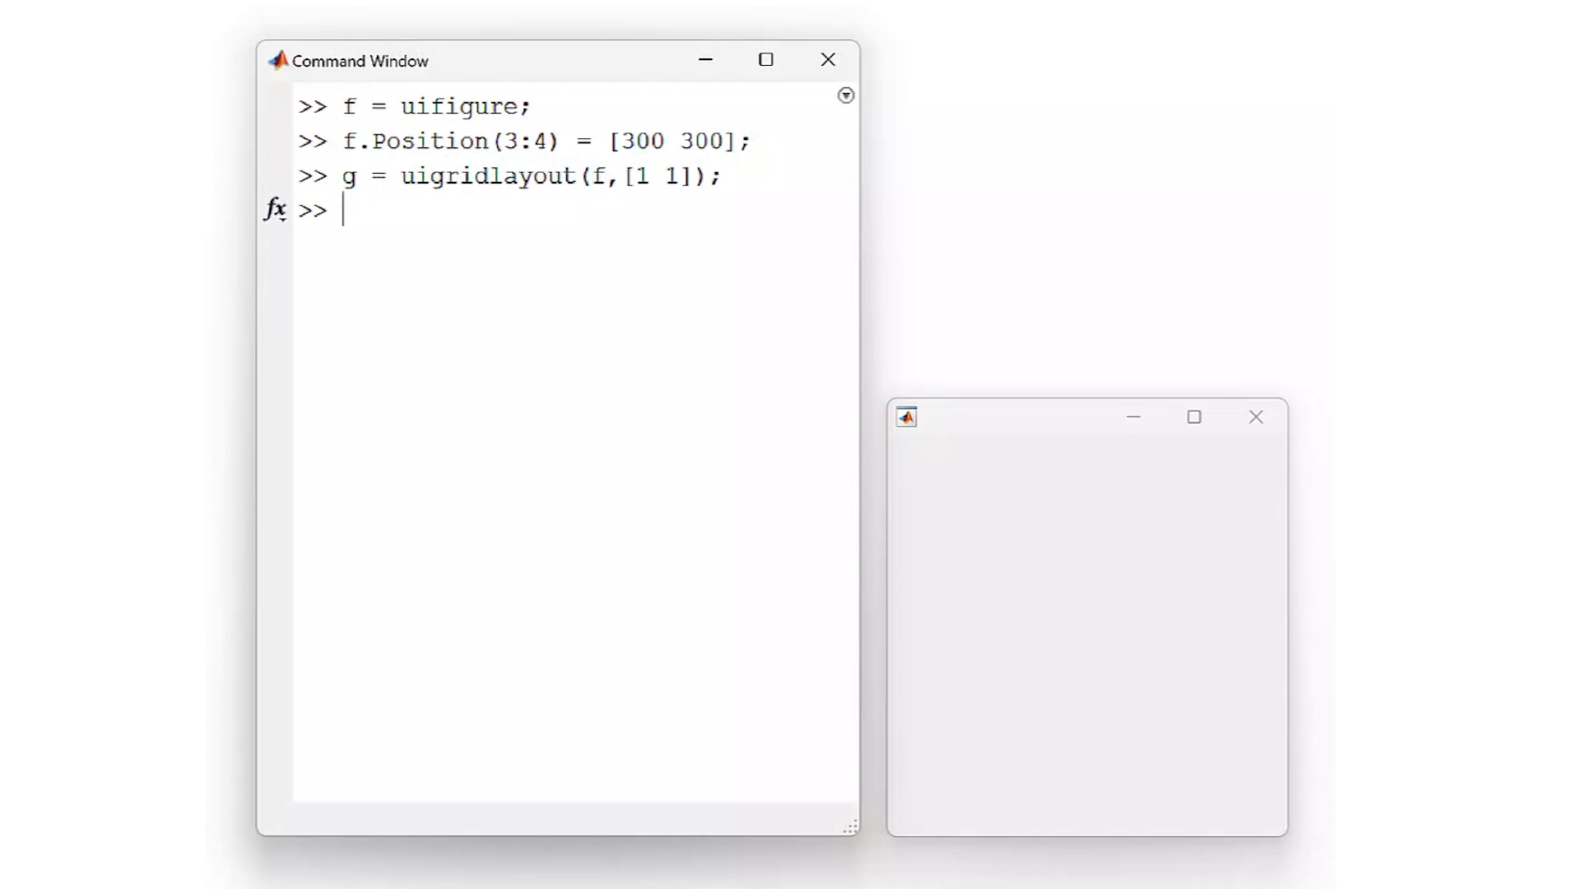
text(g.BackgroundC)
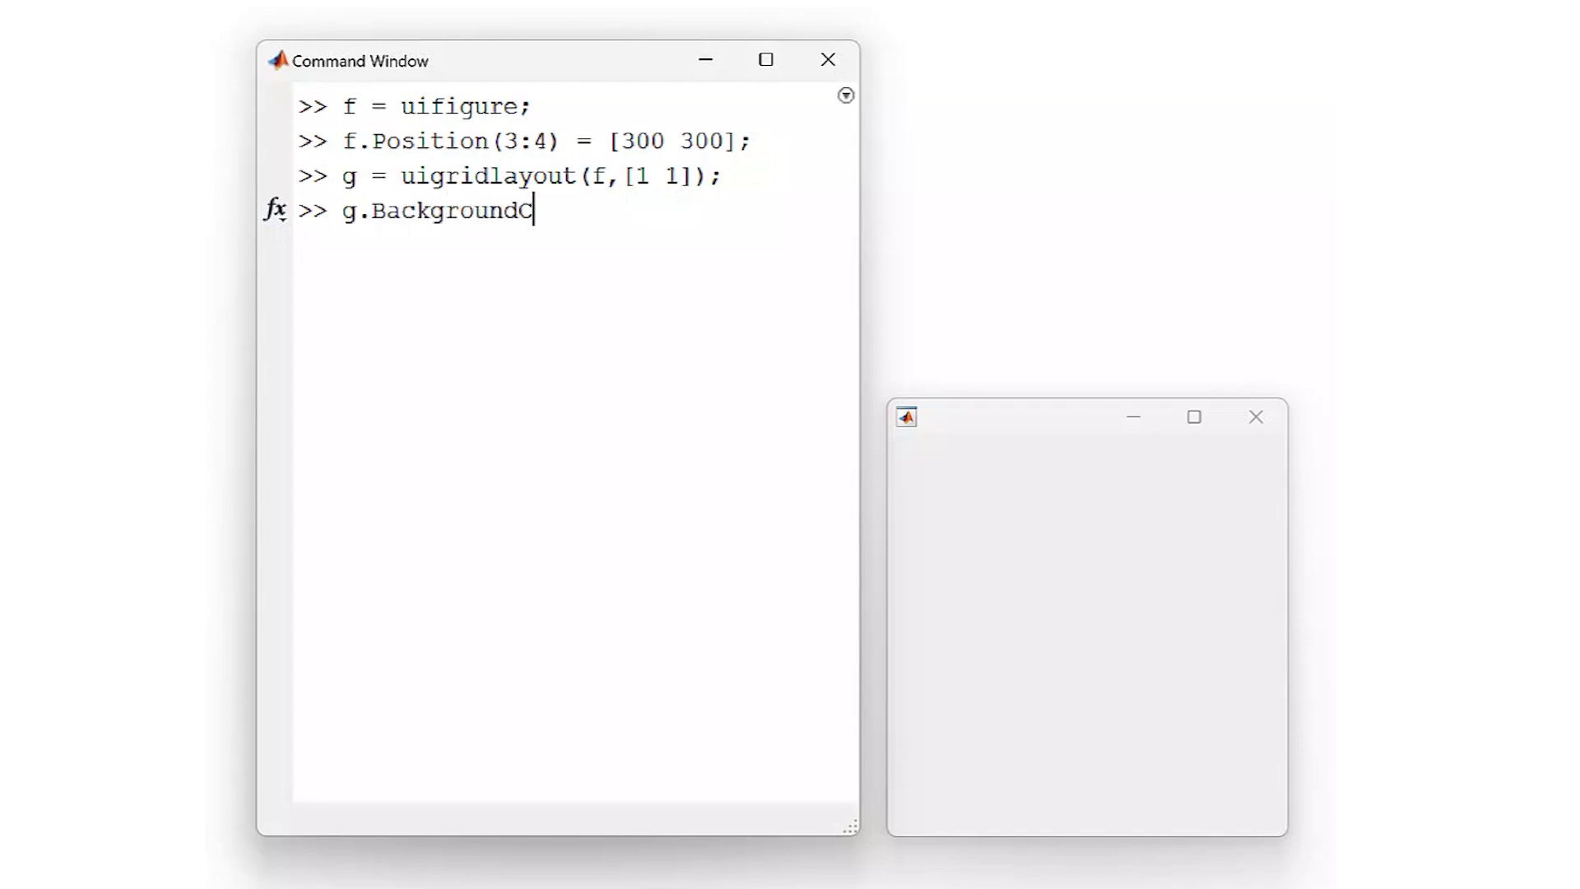
text(olor = [1 1 1)
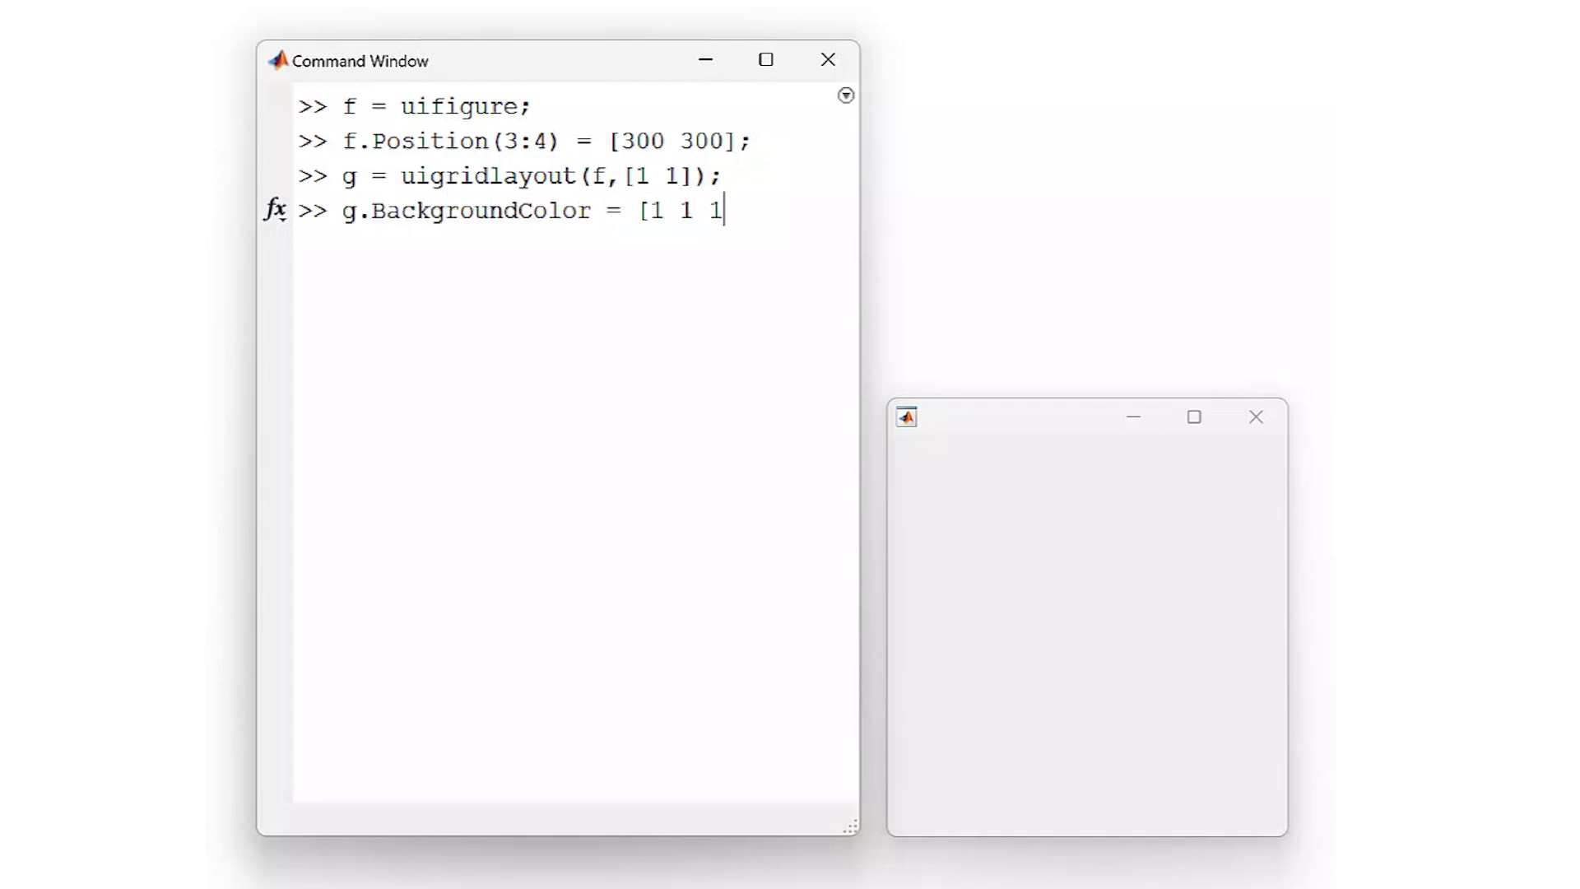
key(Enter)
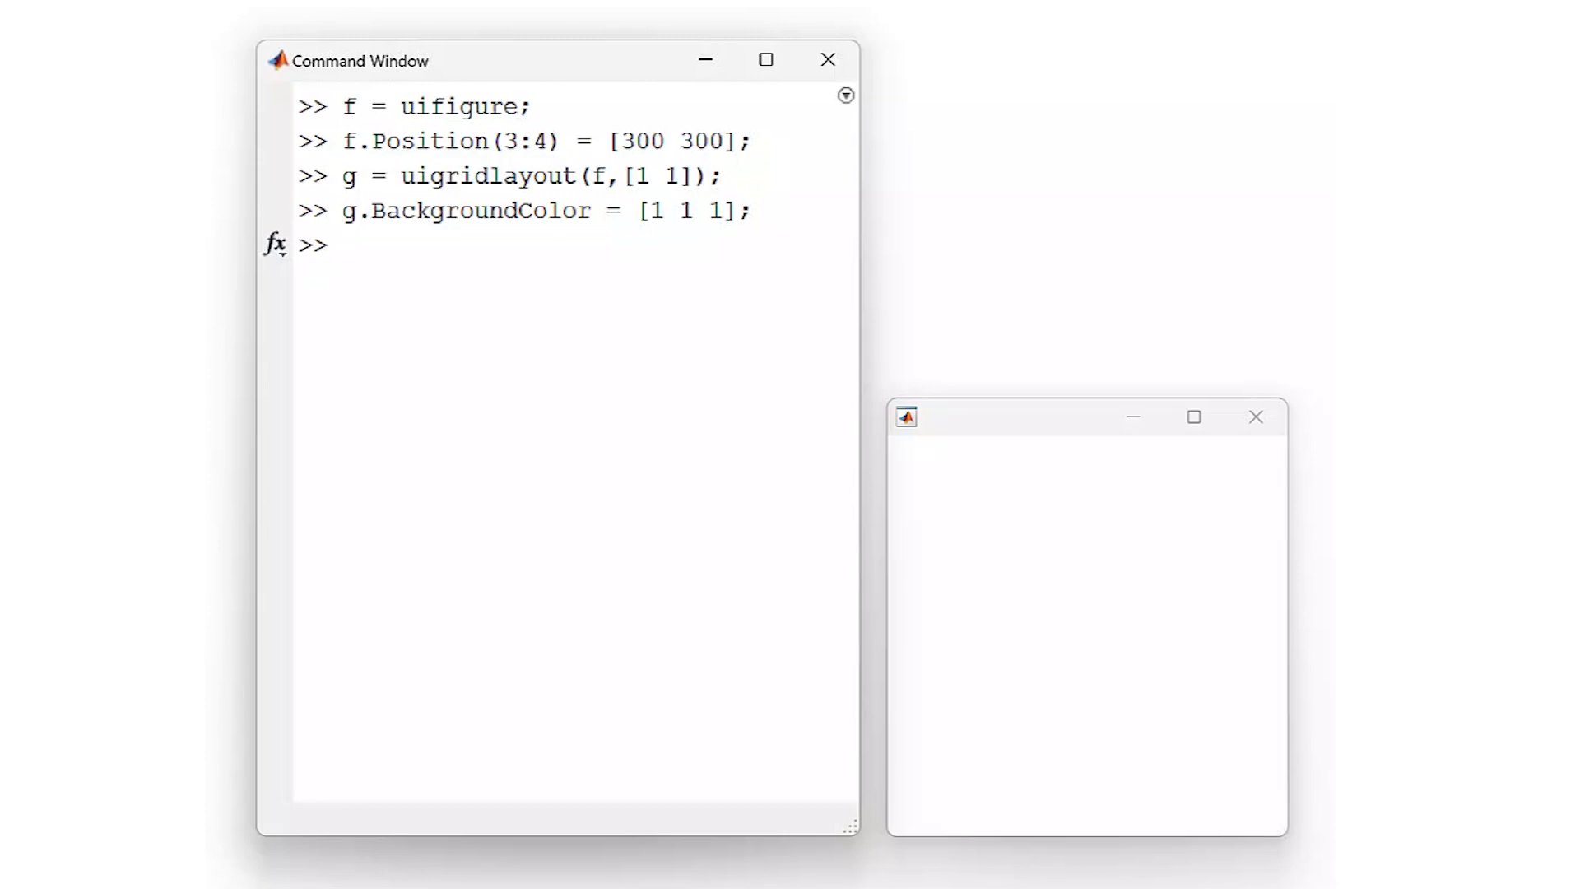
- Create cView as a ContactView placed in grid layout g
text(cView =)
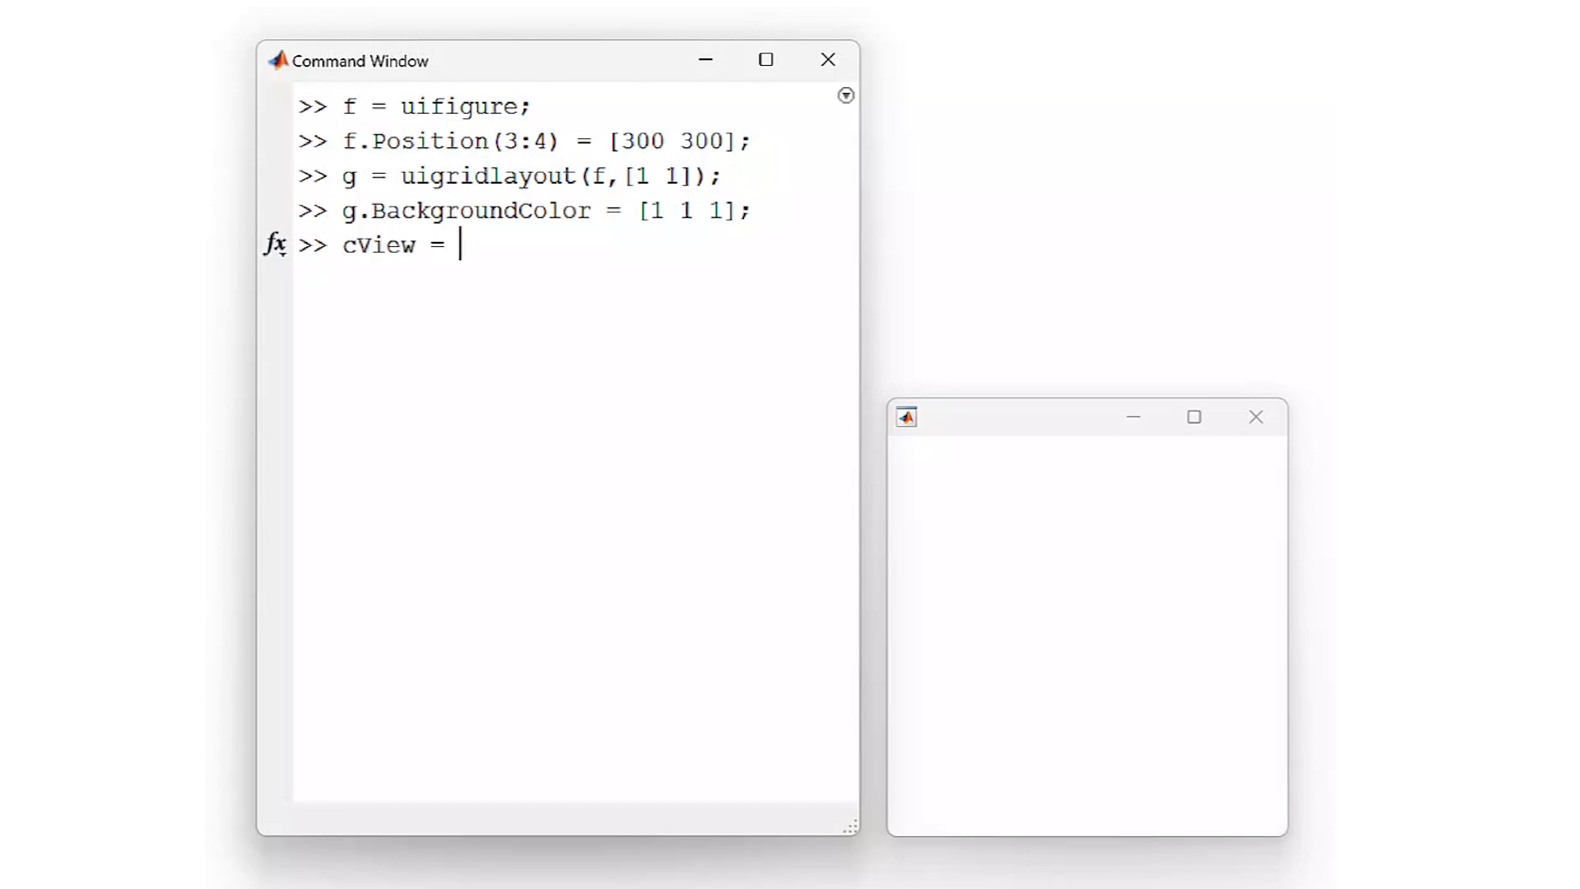
text(ContactView(g))
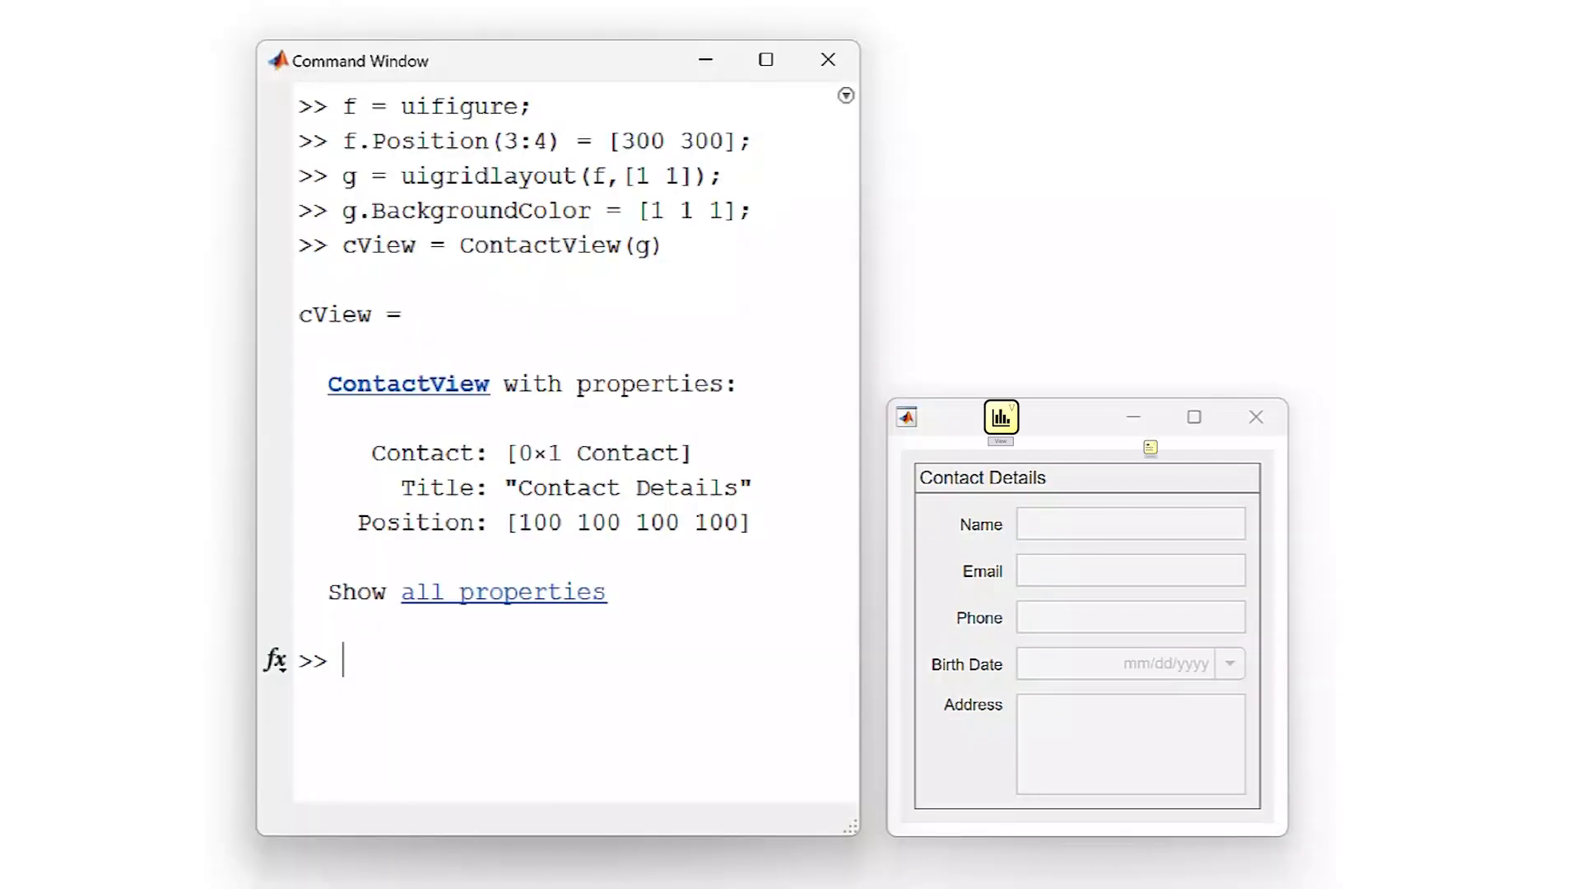
- Query cView.Contact, then create contact c1 as a new Contact object
text(cView.Contact)
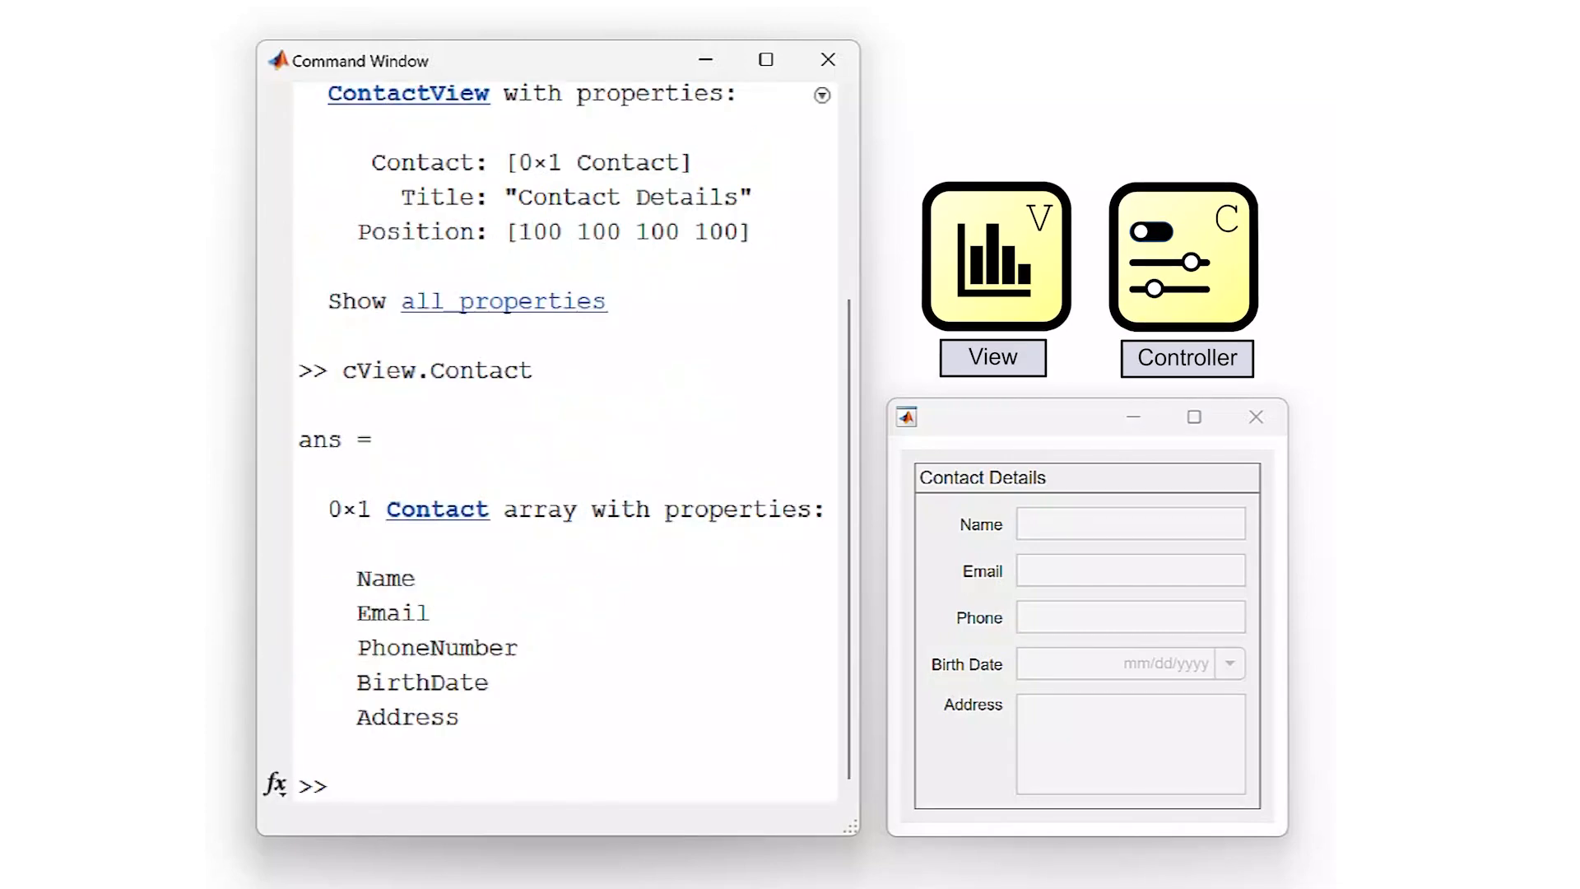
text(c1 =)
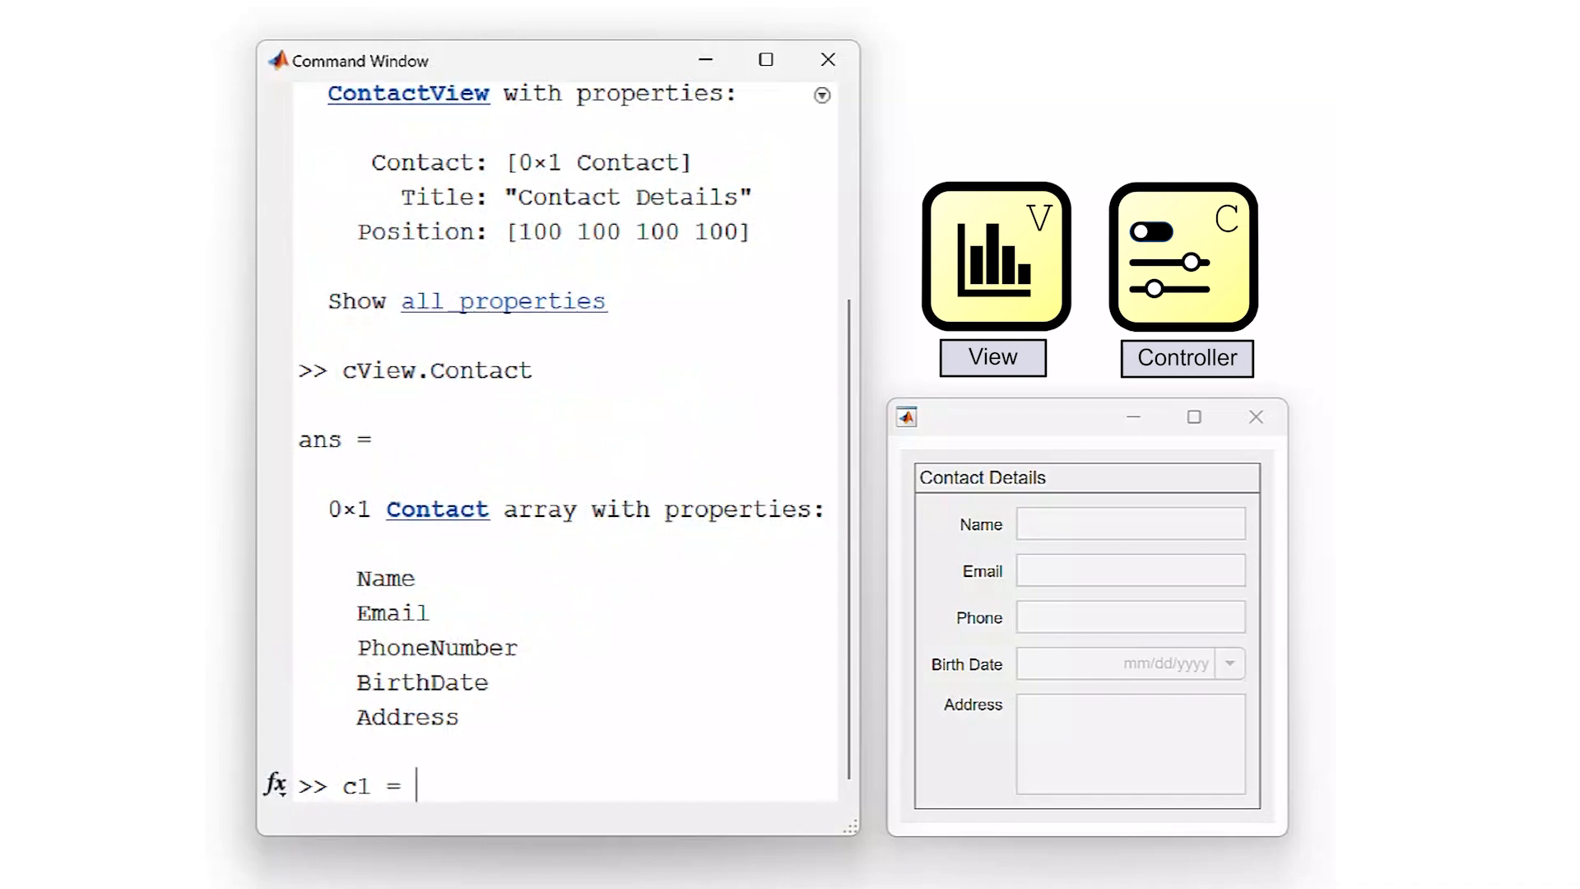
text(c1 = Contact)
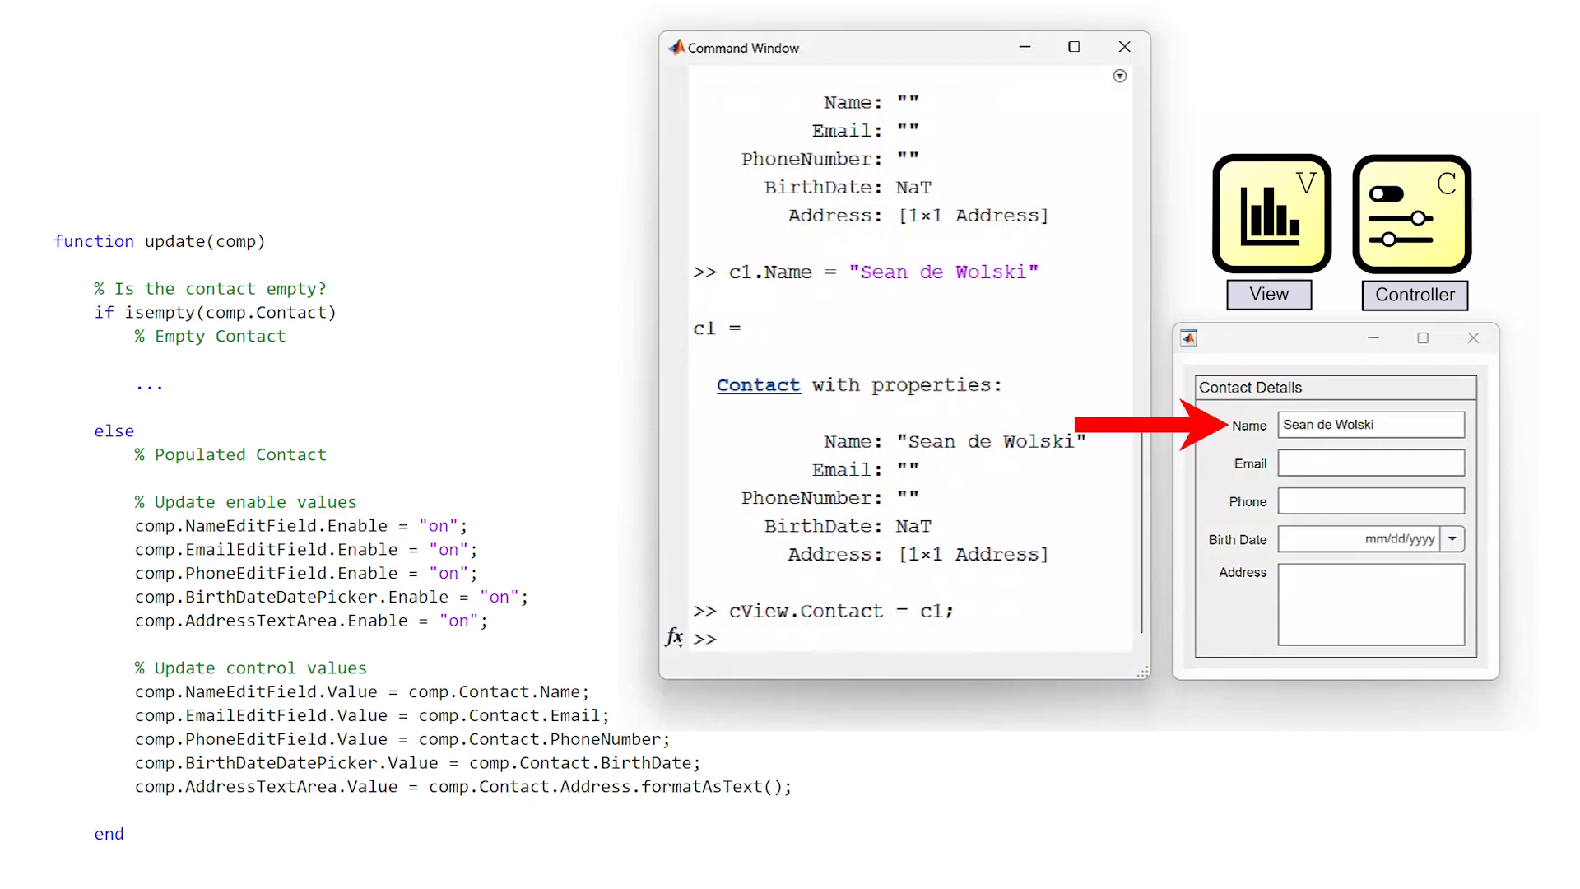
- Set c1.Email to "555-1234" and query cView.Contact
text(555-1234)
text(c1)
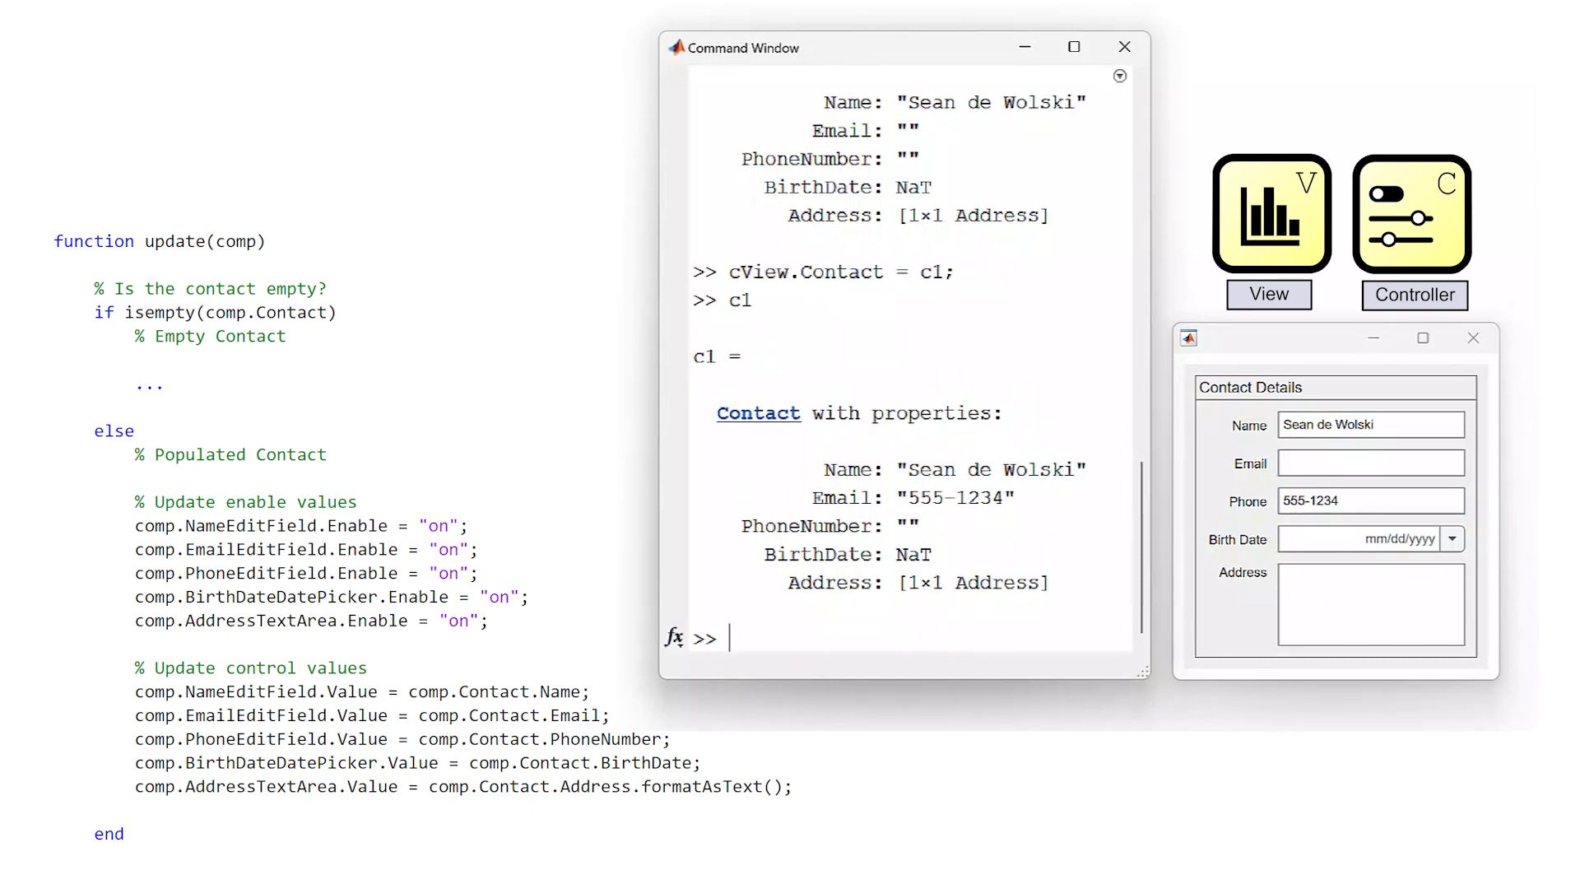
text(cView.Contact)
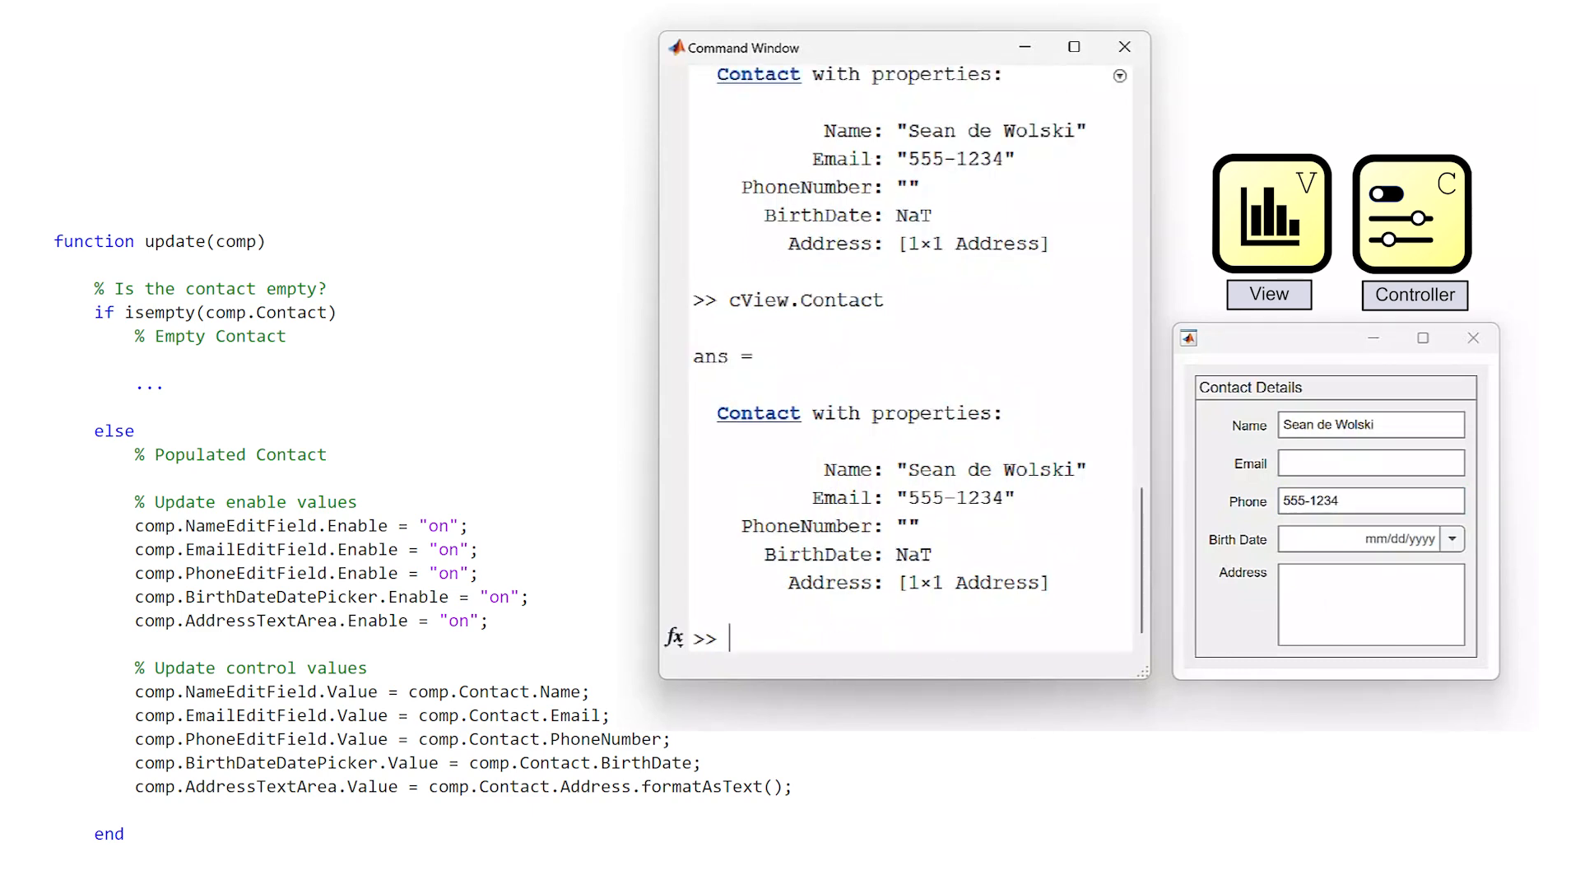
- Create contact c2 and assign it to the view with cView.Contact = c2
text(c2 =)
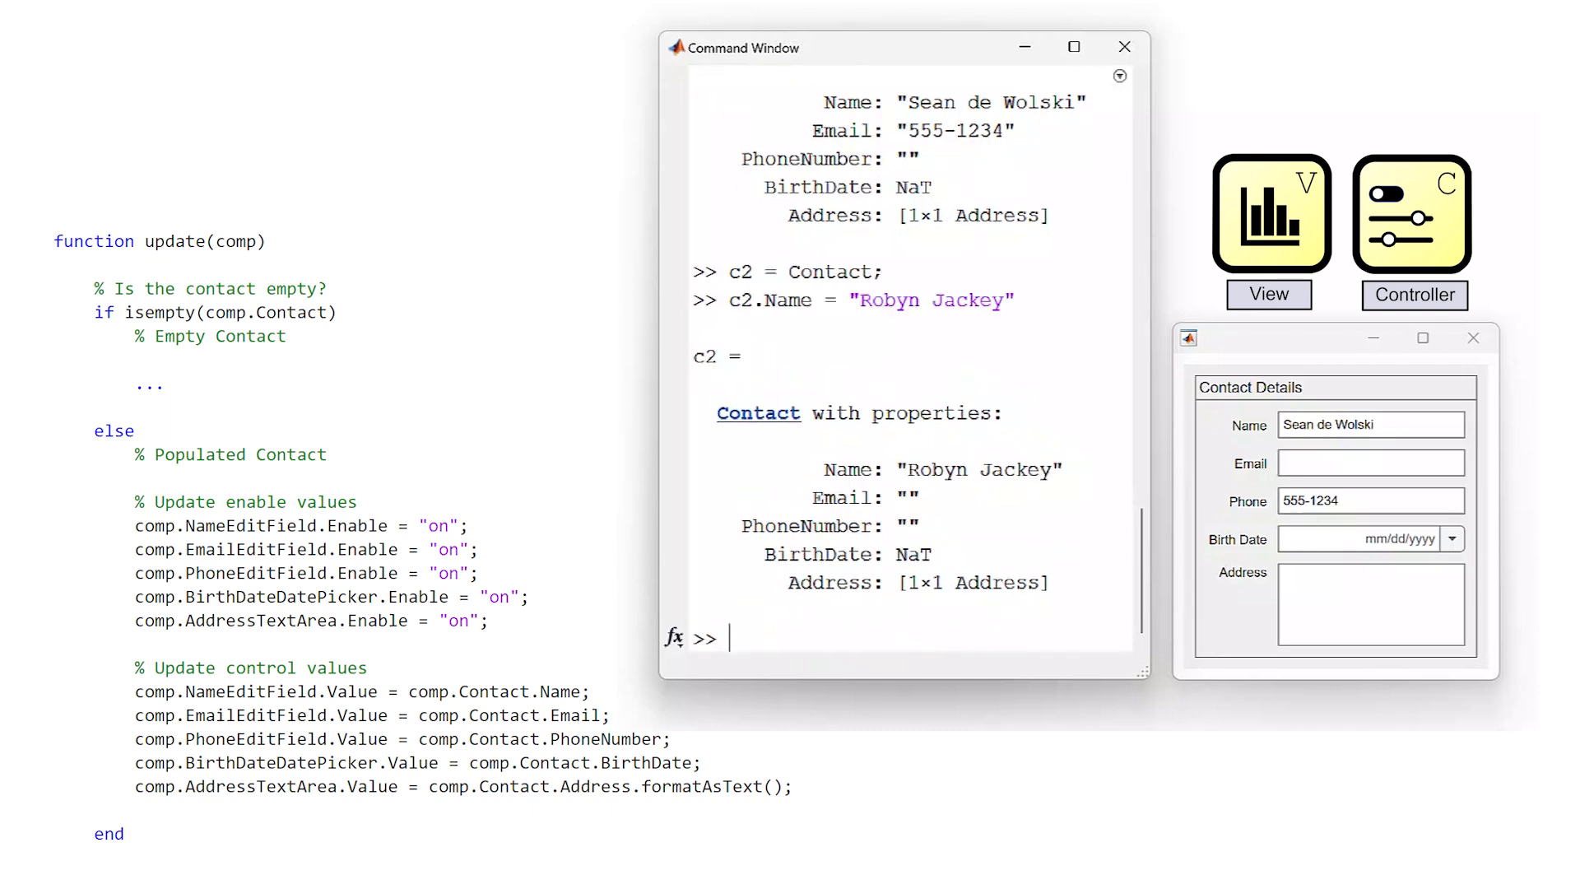
text(cView.Contact = c2;)
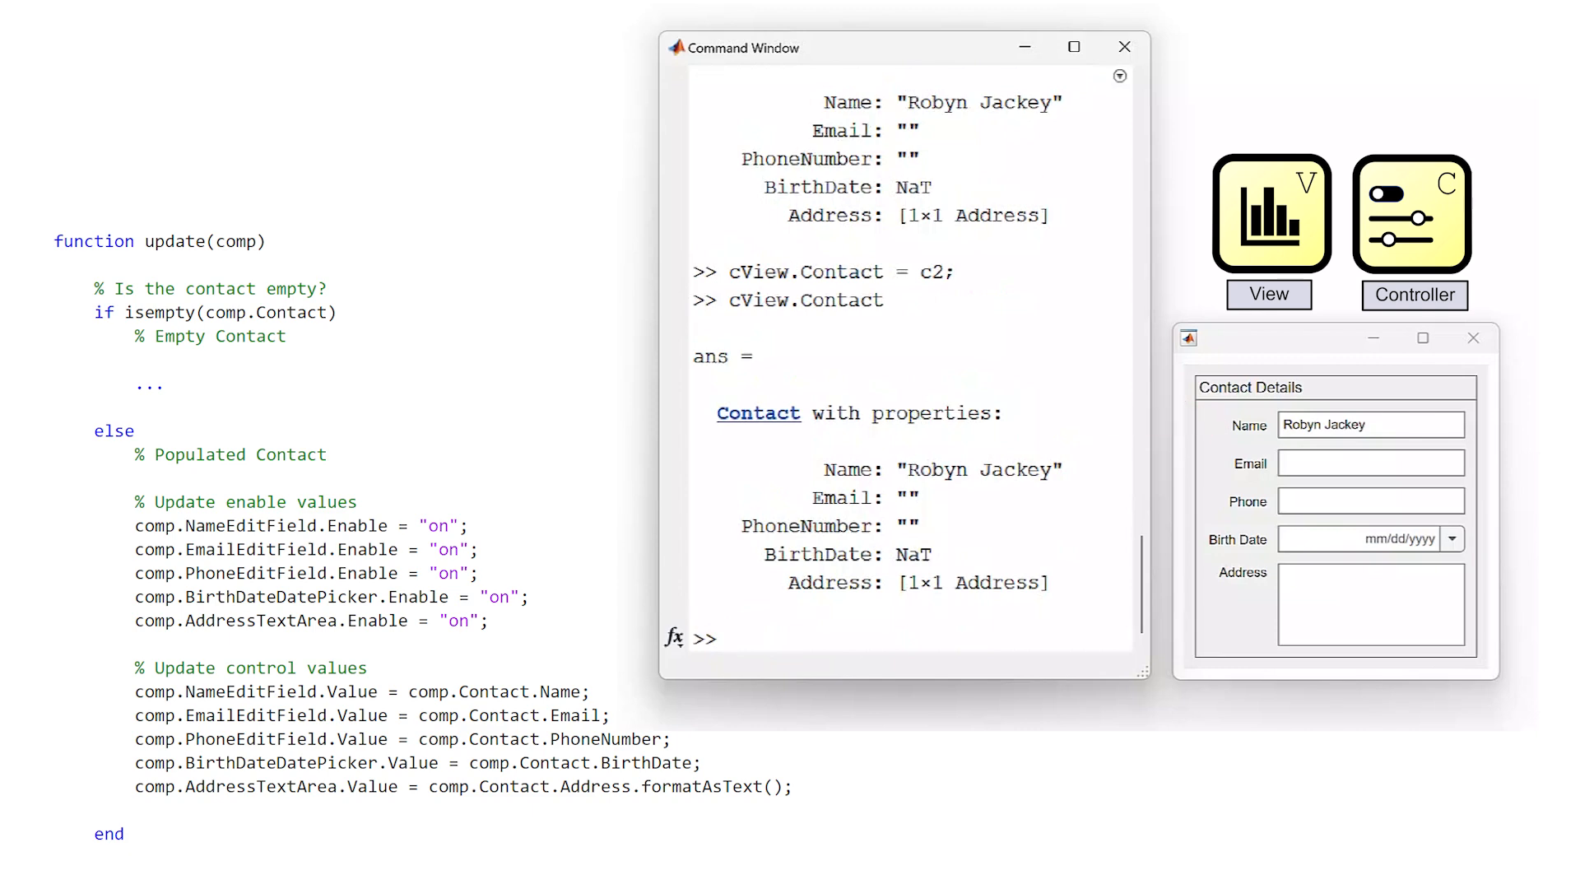
- Rename c2 with c2.Name = "Steve Jones" to test whether the panel updates
text(c2.Name = ")
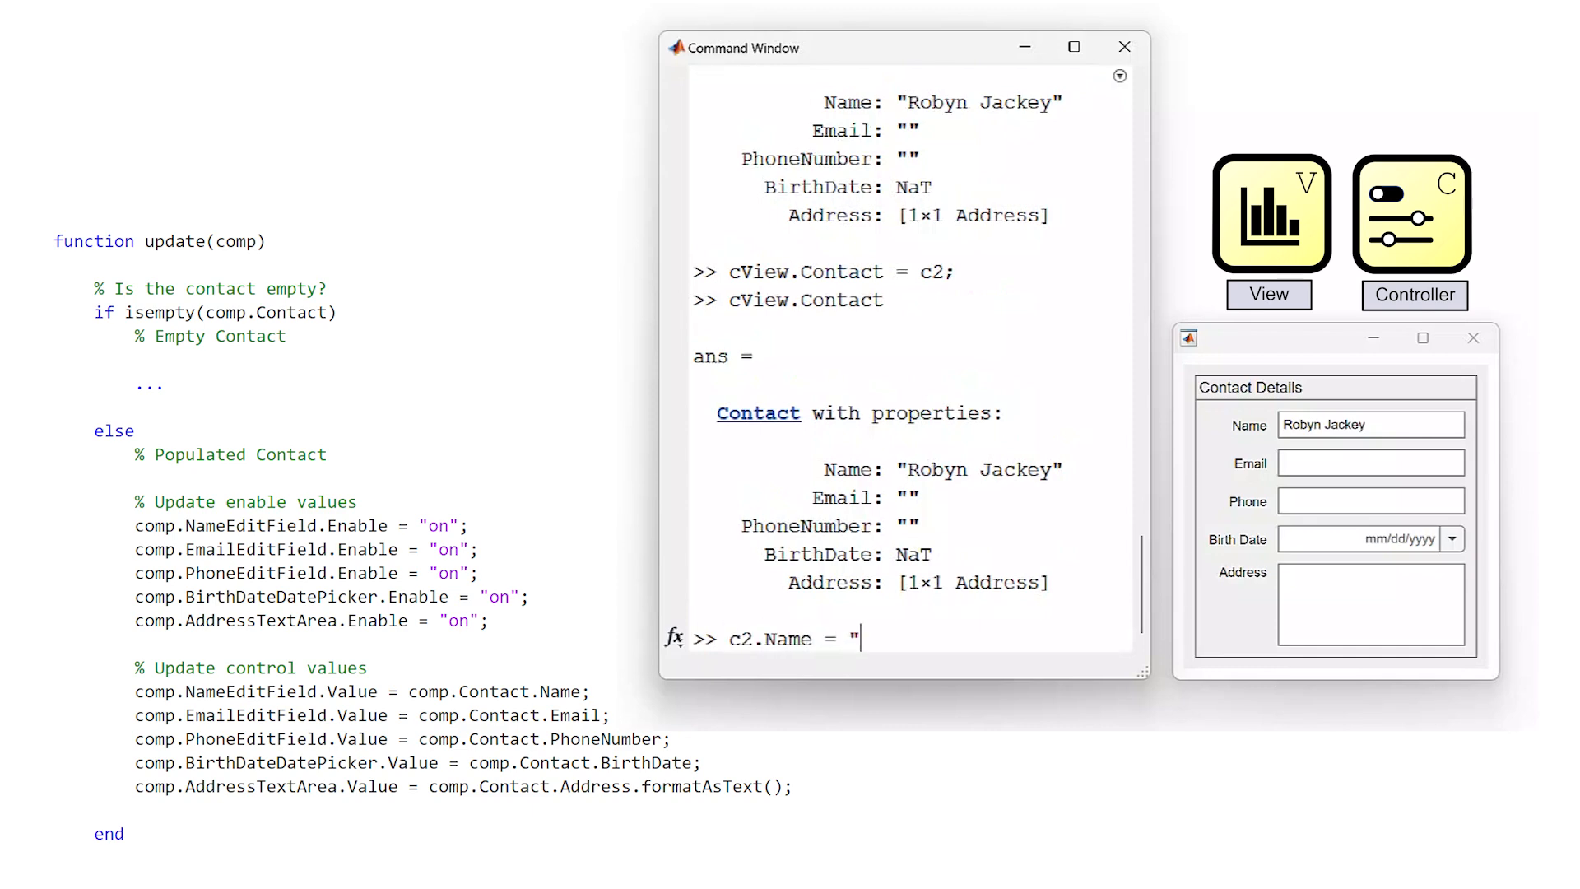
text(Steve Jones")
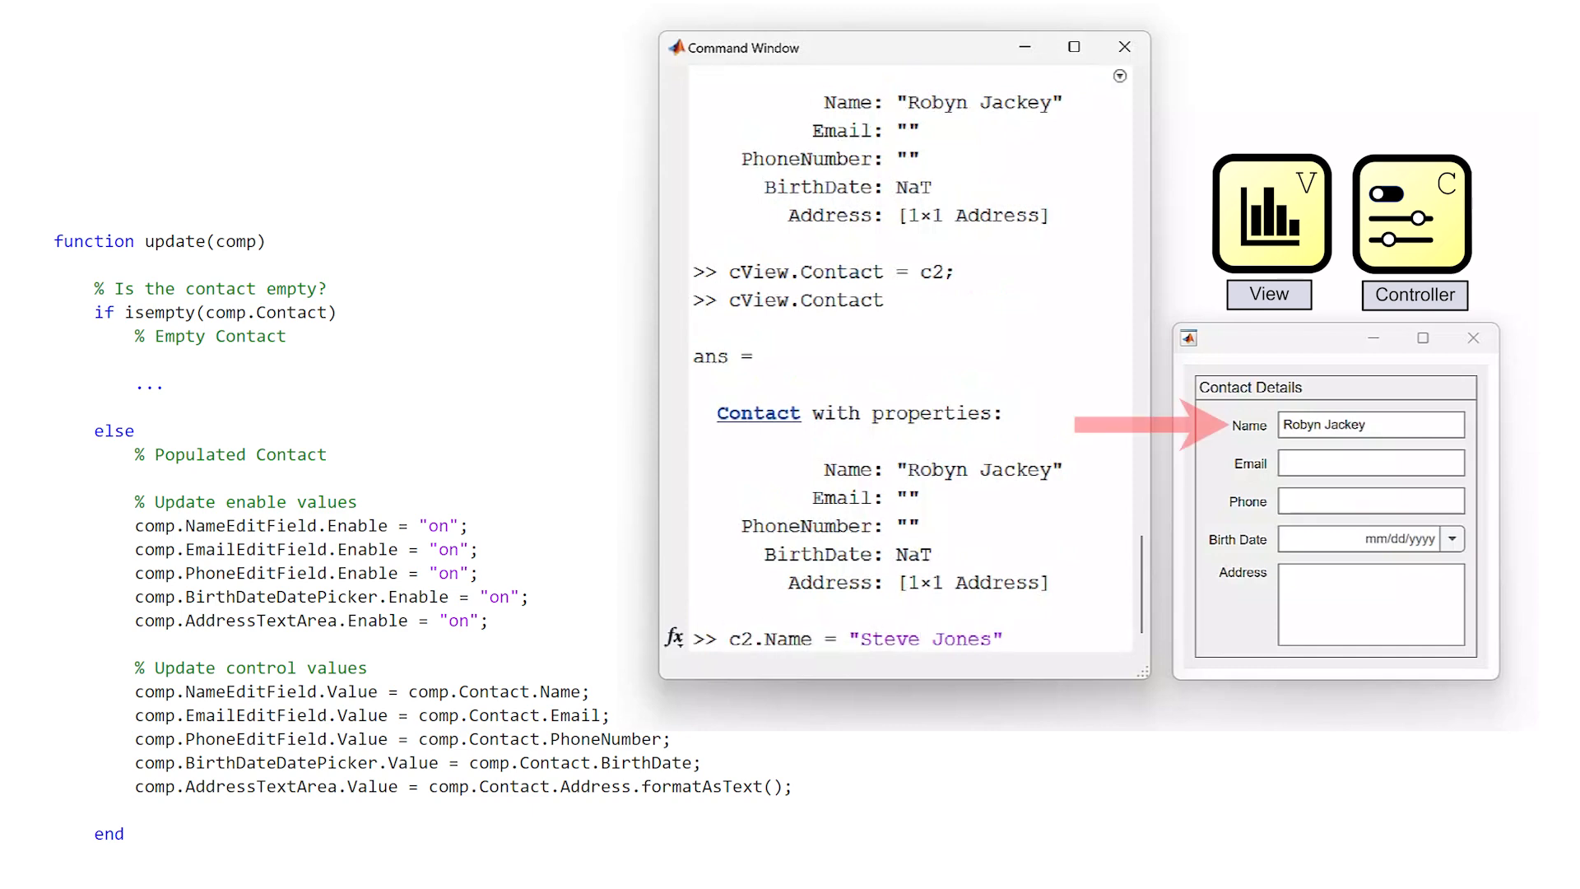
key(enter)
text(cView)
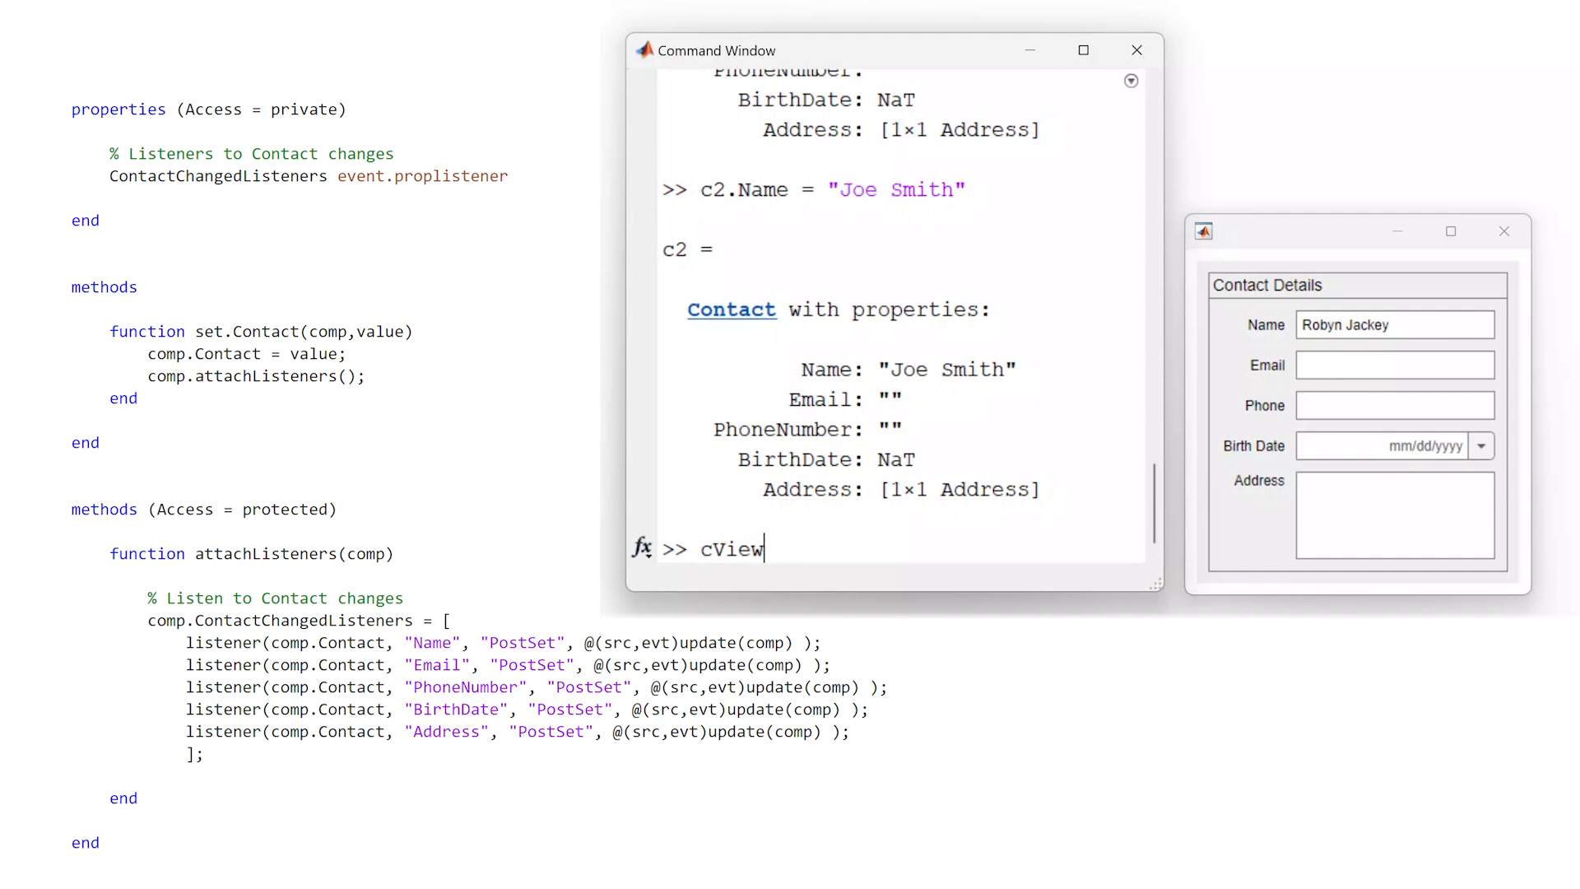
- Reassign cView.Contact = c1, then begin setting c1.Name = "Steve Jones"
text(.Contact = c1;)
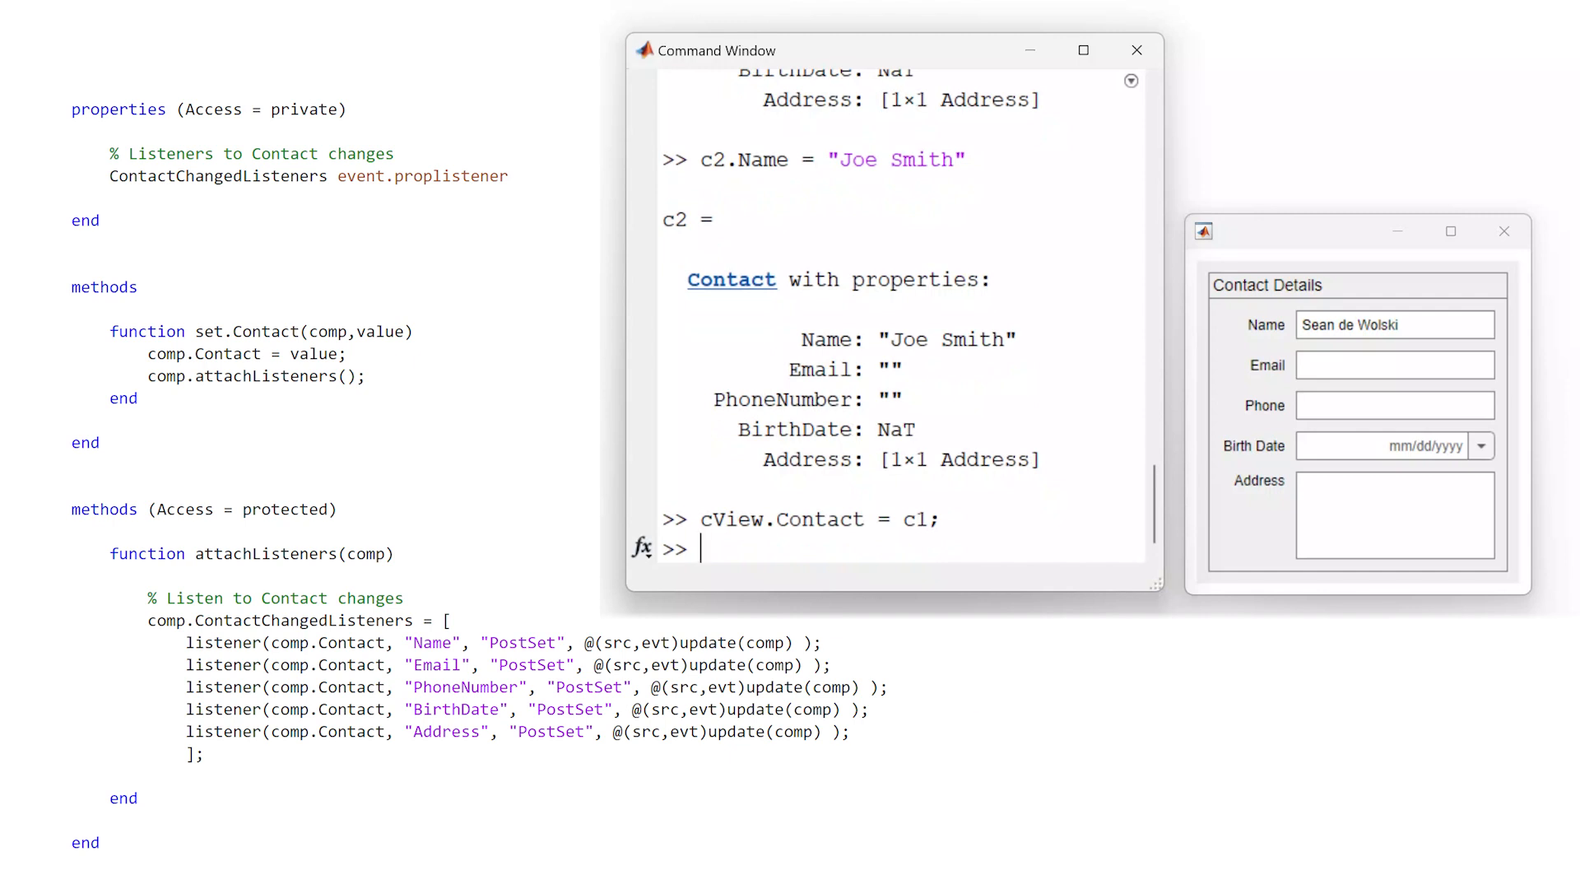
text(c1.Name =)
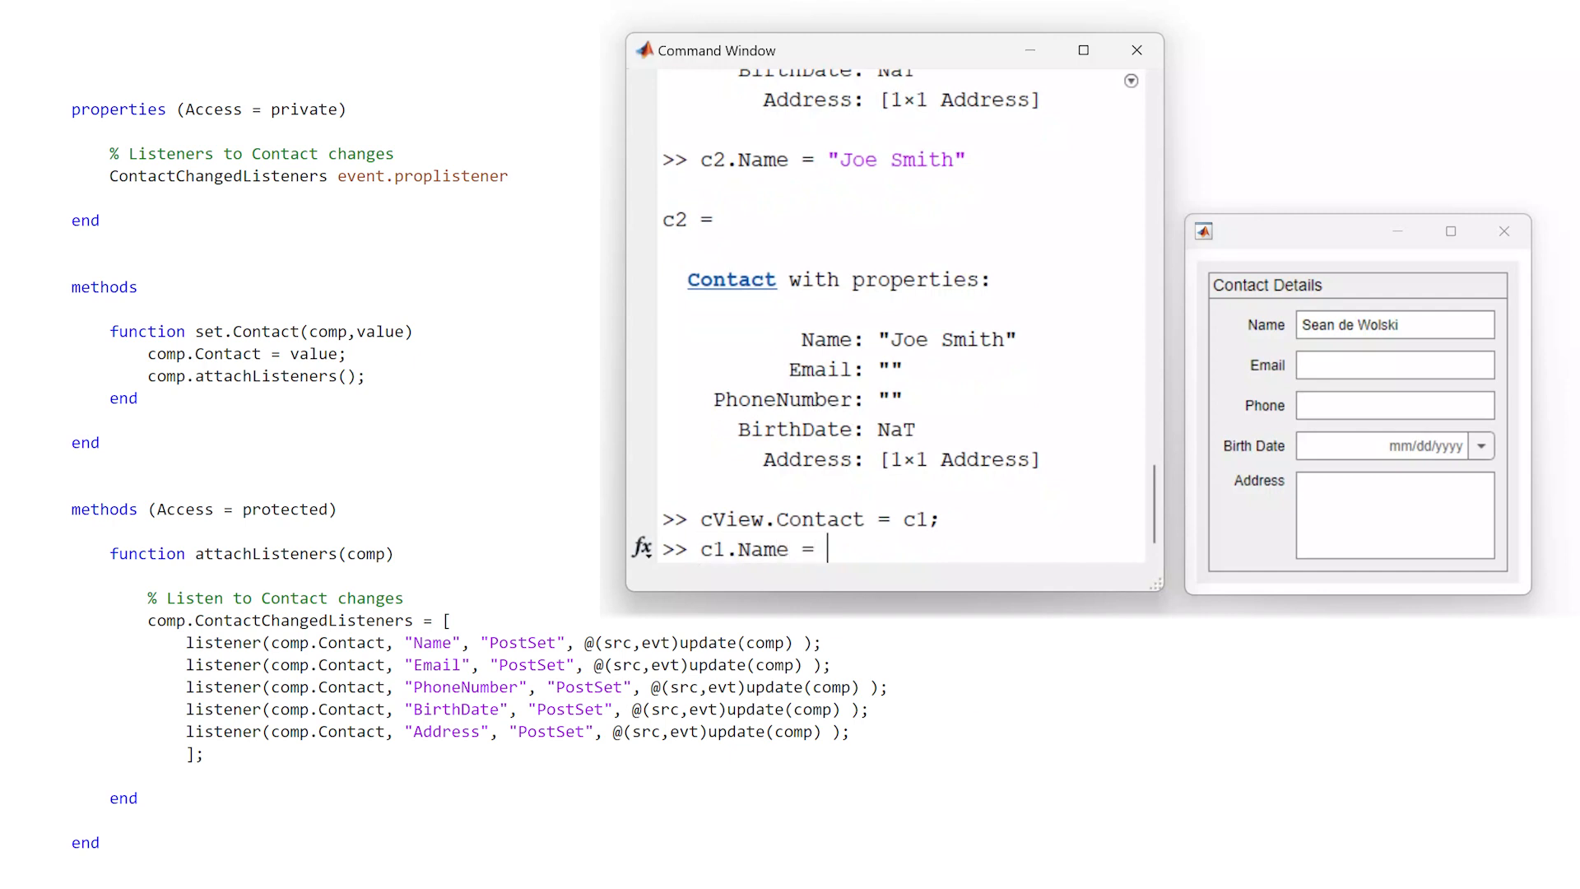
text("Steve Jone)
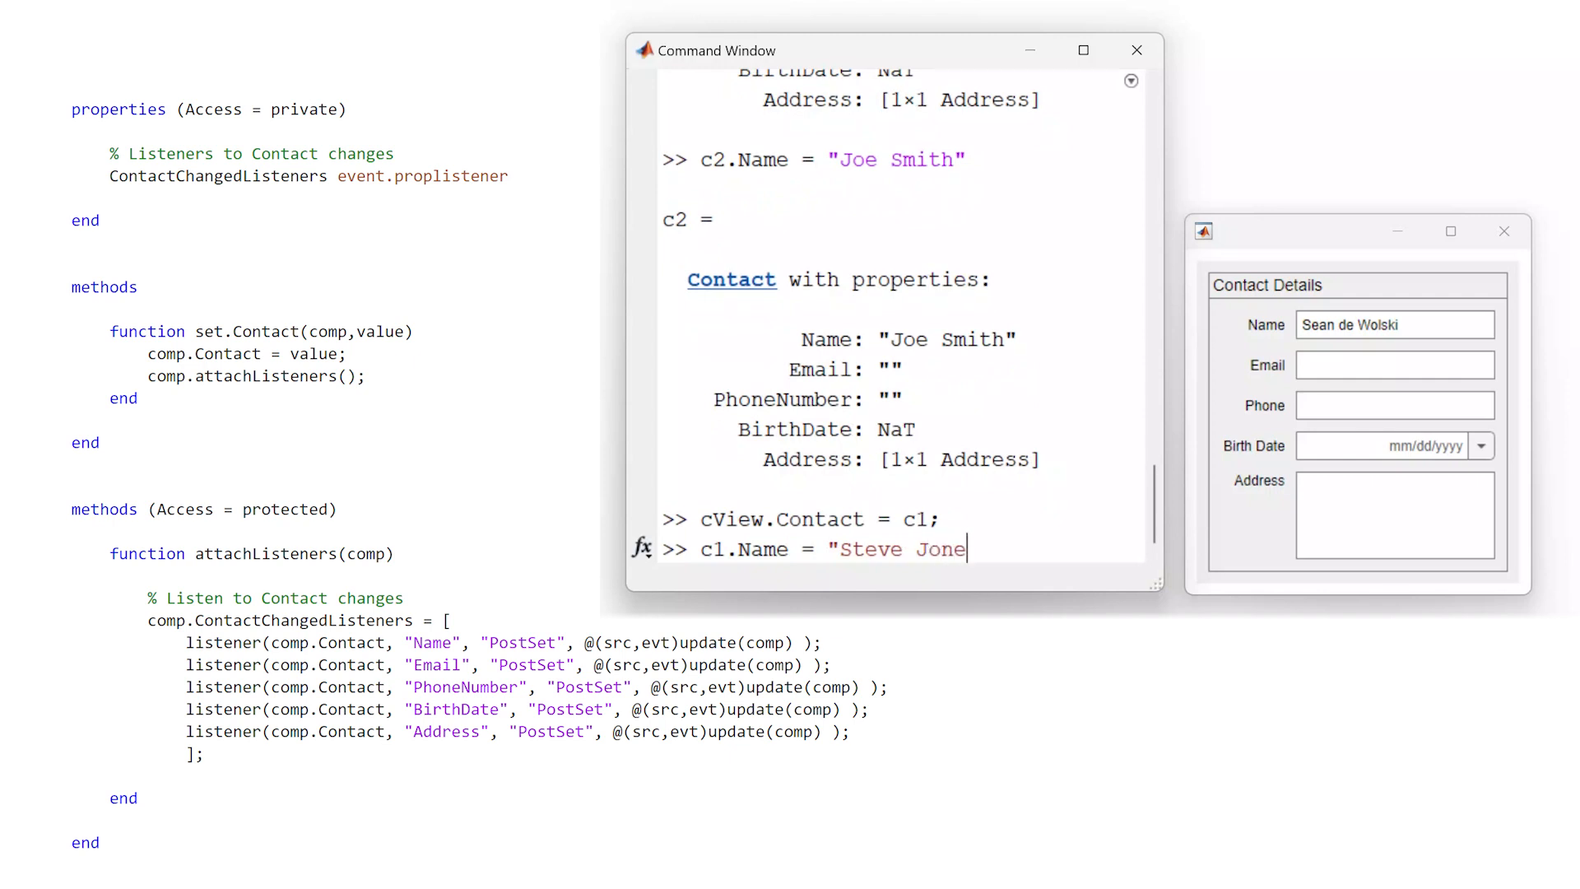